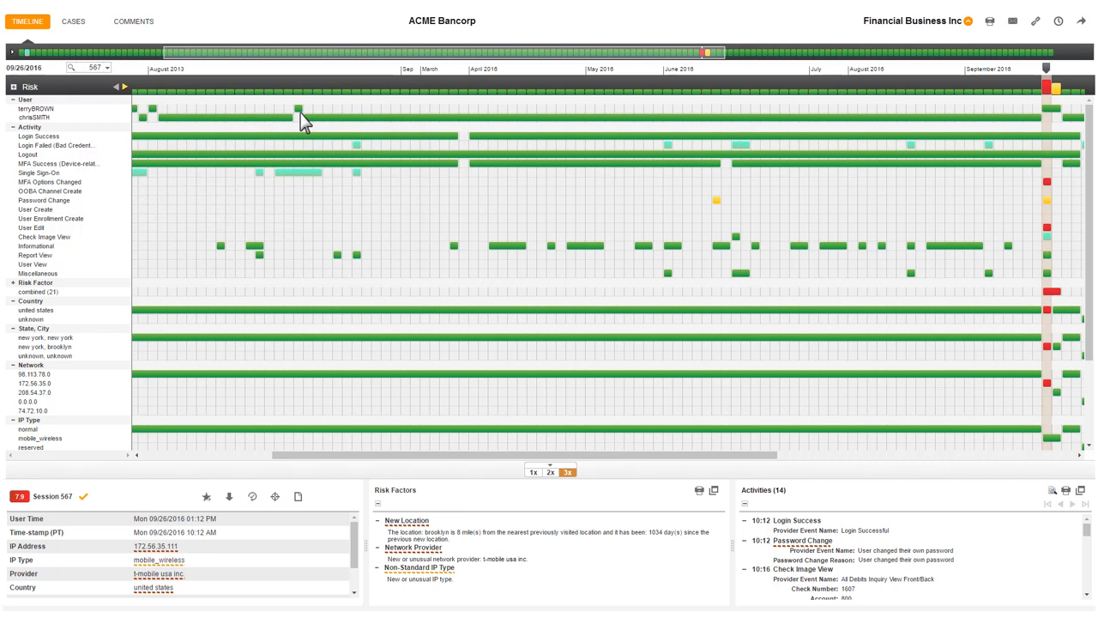
mouse_move(345, 140)
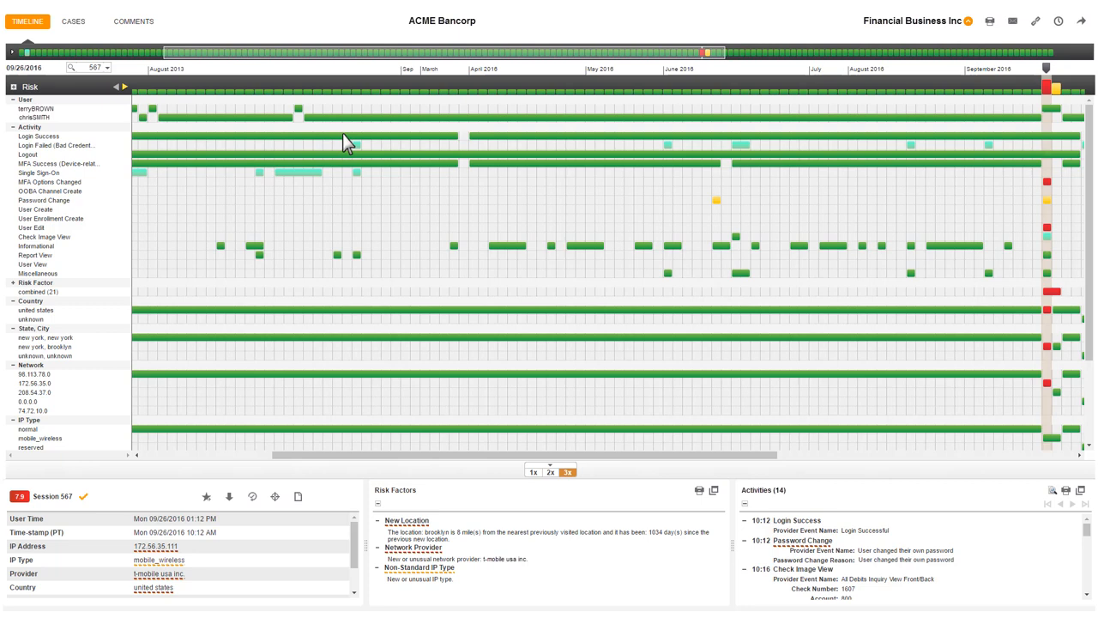
- Expand the Activities panel into the Session Timeline: 567 window listing all 14 events
click(1084, 486)
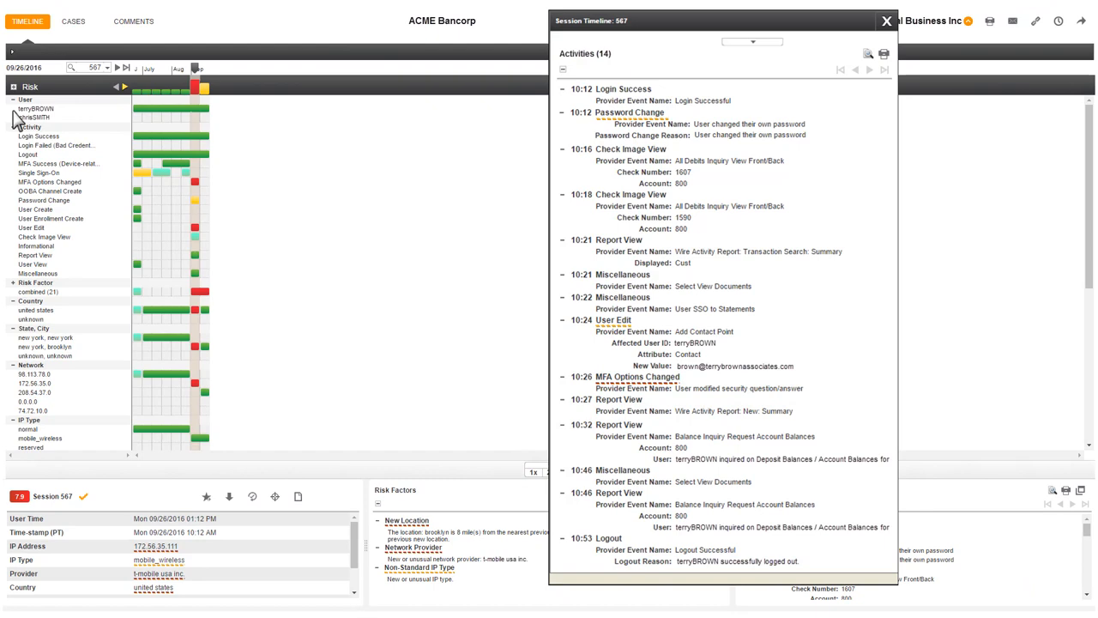
- Close the Session Timeline: 567 window to return to the Financial Business Inc risk timeline
click(885, 21)
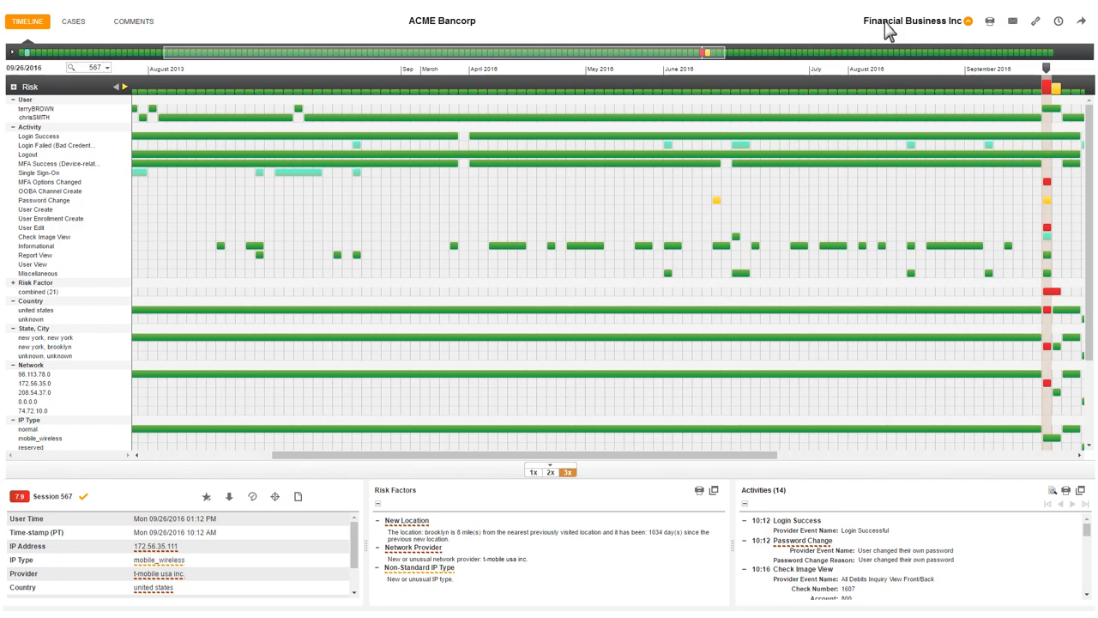
- Expand the Risk Factors for Session: 567 window showing new location, network provider and non-standard IP
click(710, 491)
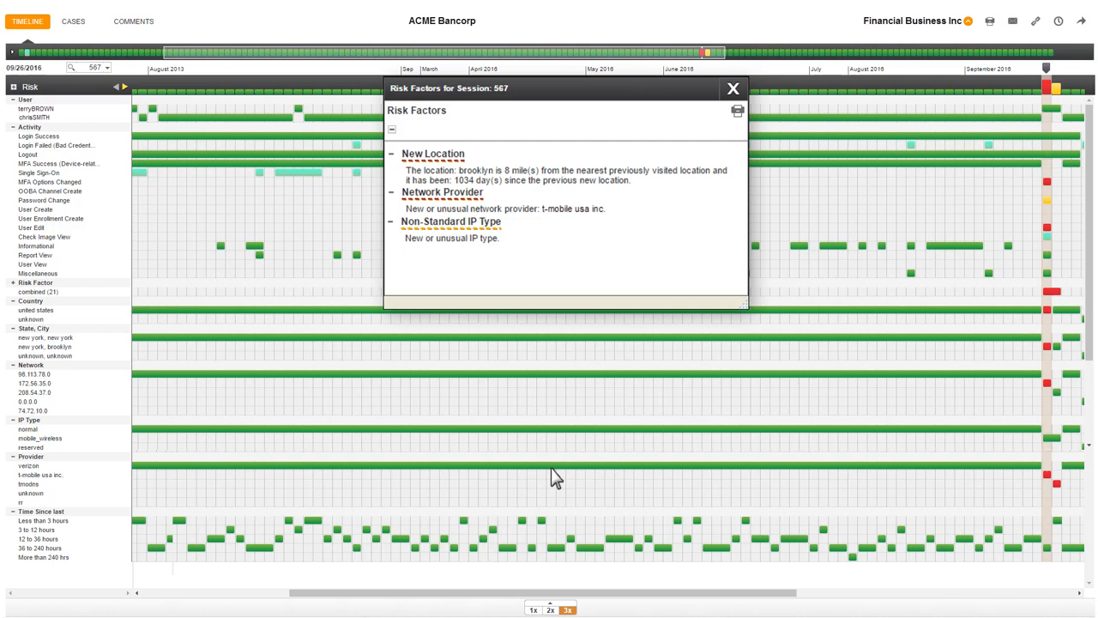
- Select the New Location risk factor, a login about 8 miles from the nearest previous location
click(433, 169)
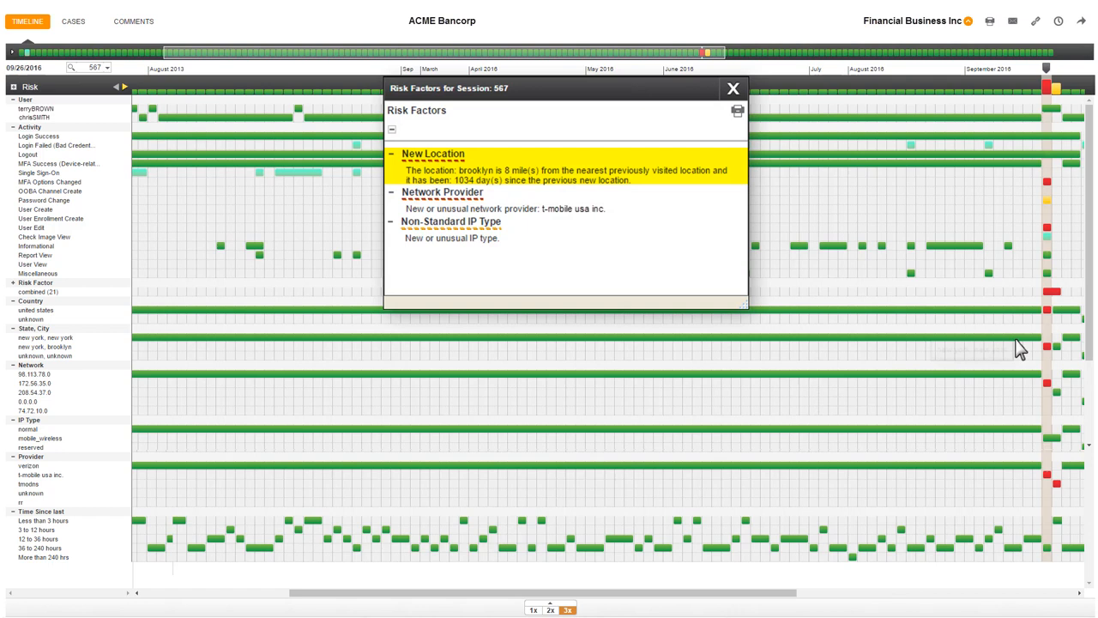
mouse_move(1021, 347)
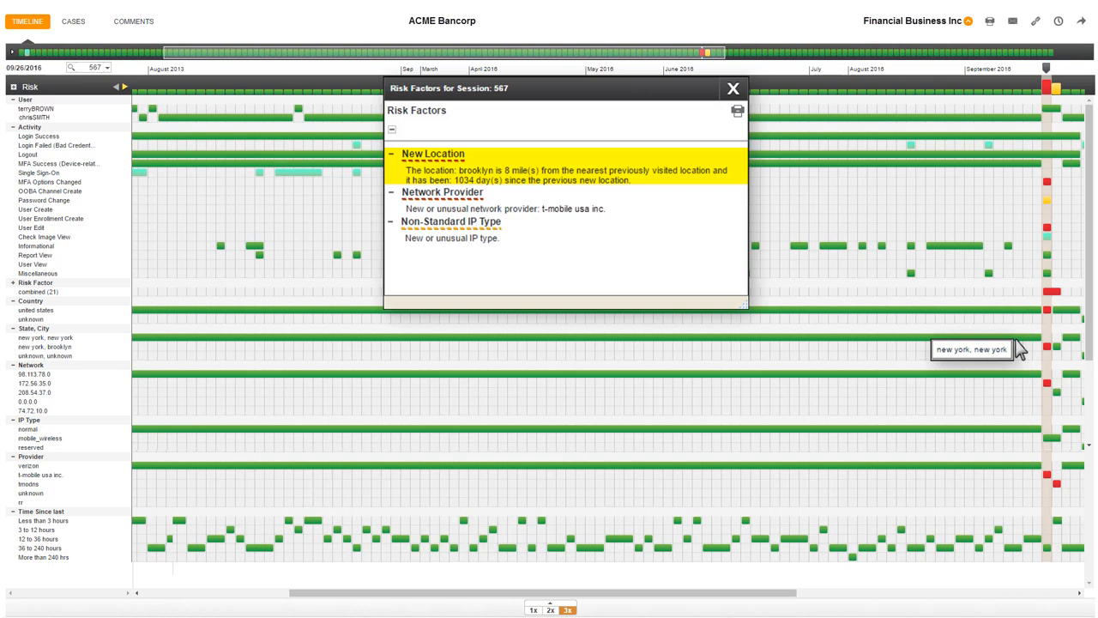